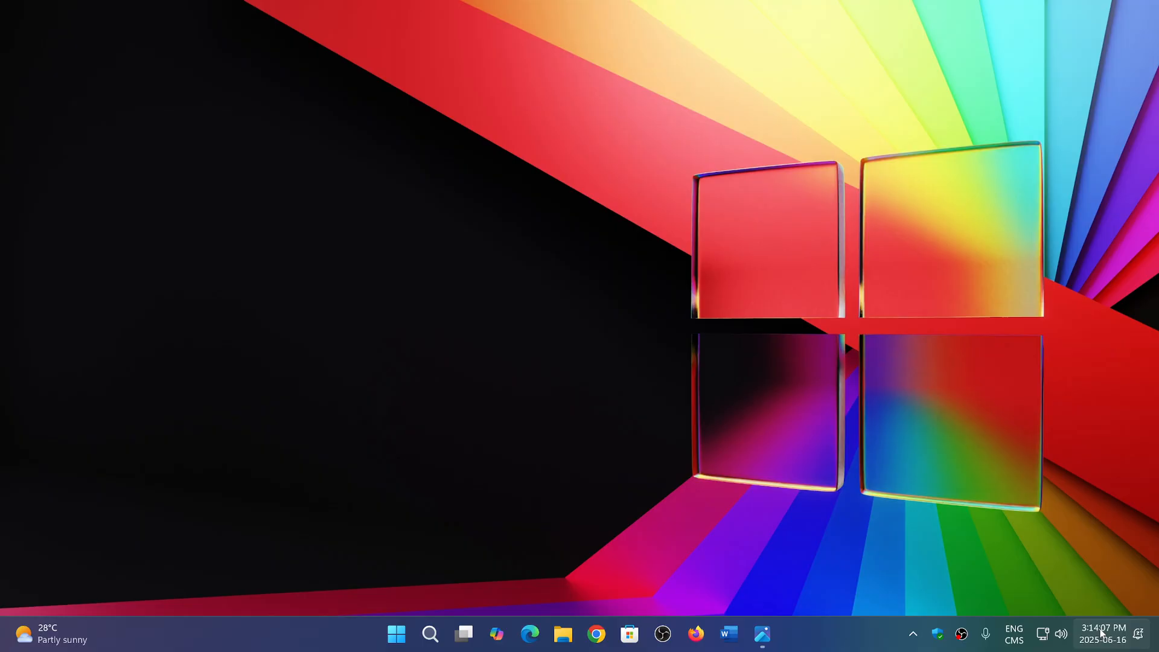
Reveal the June 2025 calendar flyout from the taskbar clock, with Monday 16 June highlighted.
{"action": "left_click", "coordinate": [1102, 634]}
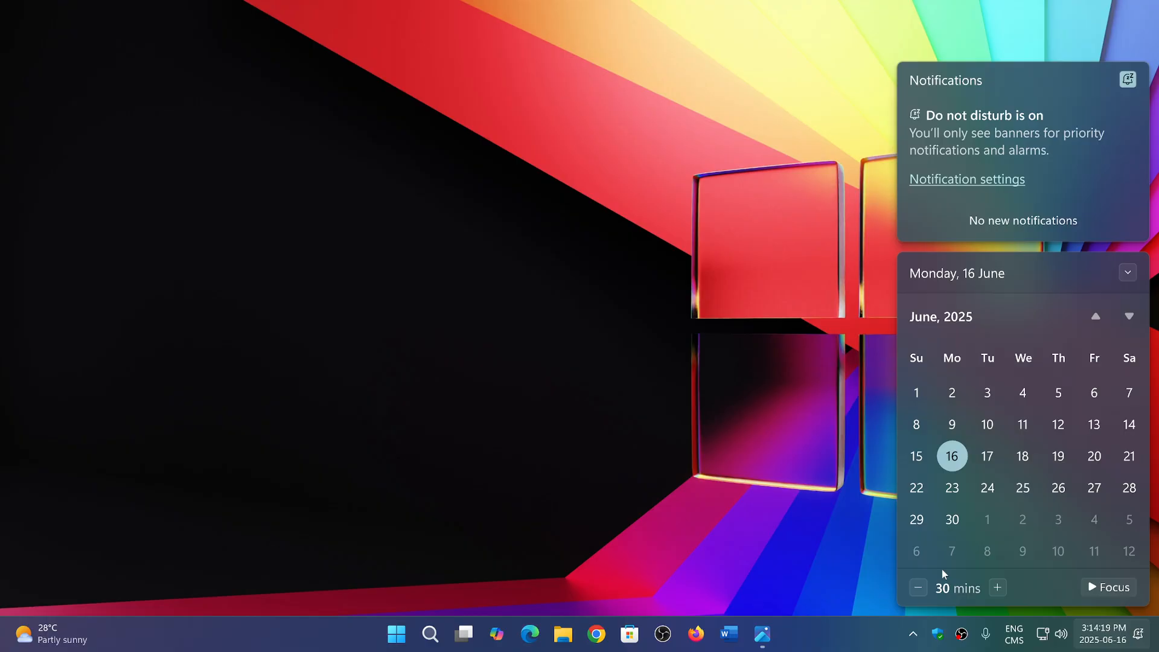
{"action": "mouse_move", "coordinate": [850, 557]}
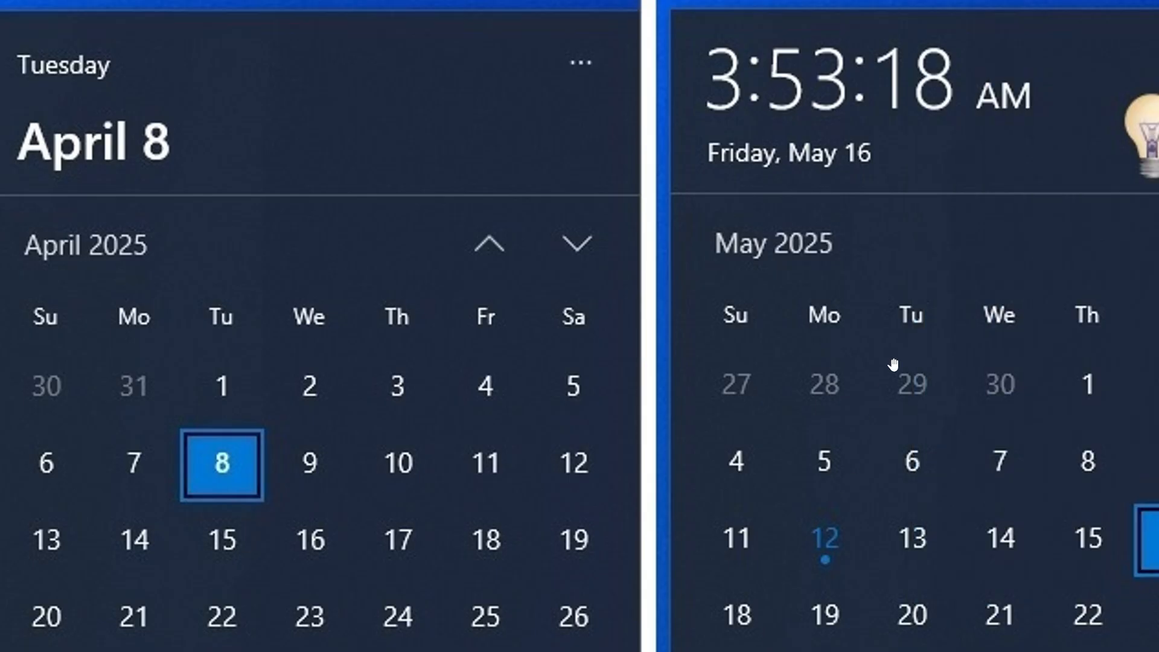
{"action": "mouse_move", "coordinate": [893, 367]}
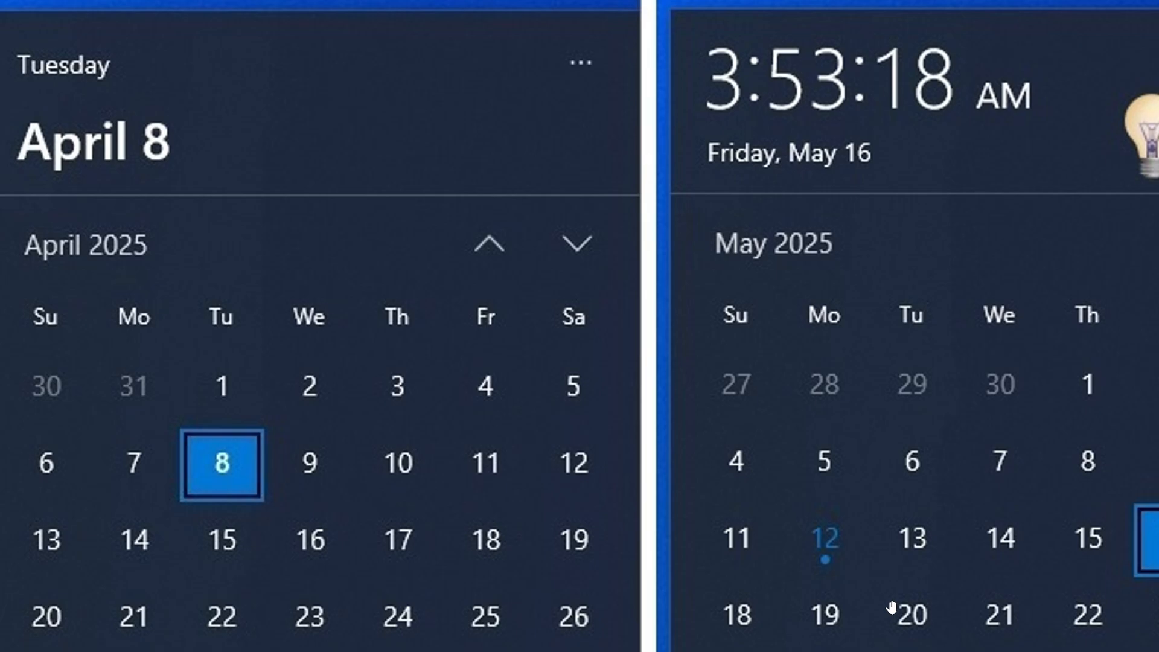
{"action": "mouse_move", "coordinate": [679, 286]}
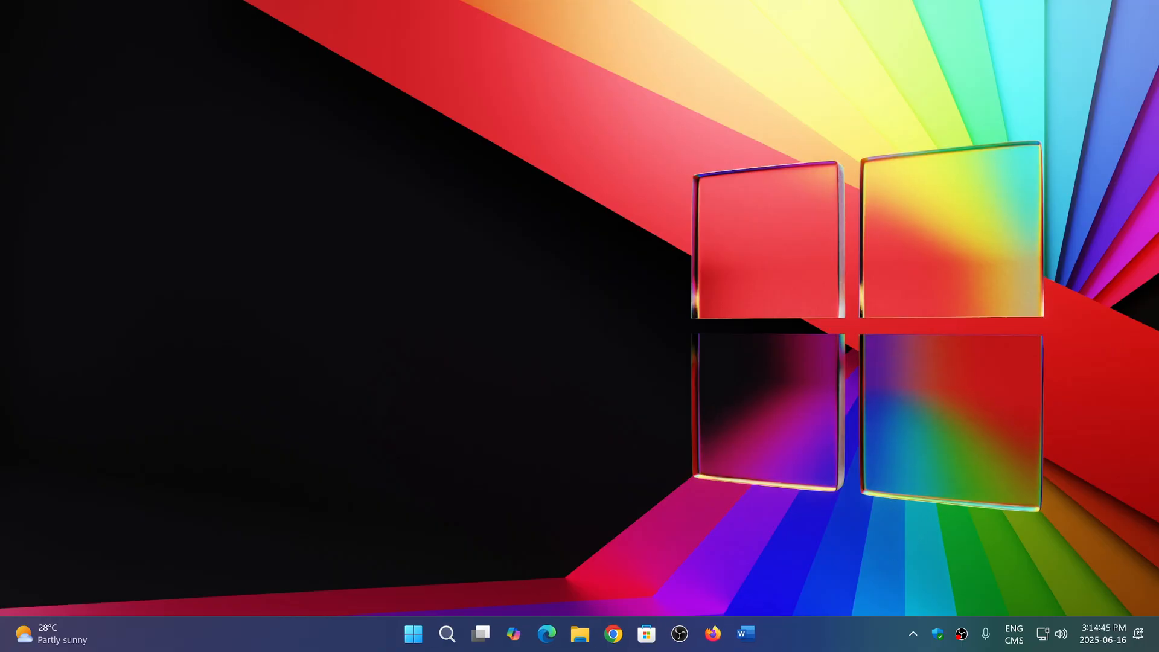
{"action": "mouse_move", "coordinate": [859, 563]}
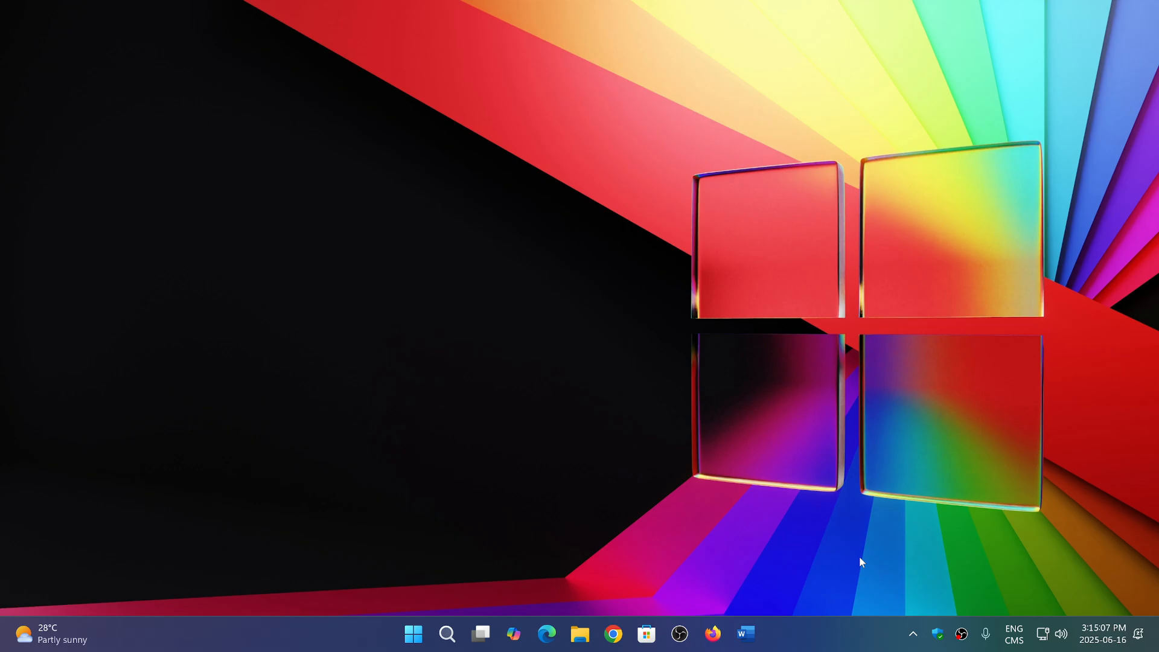
{"action": "left_click", "coordinate": [1102, 633]}
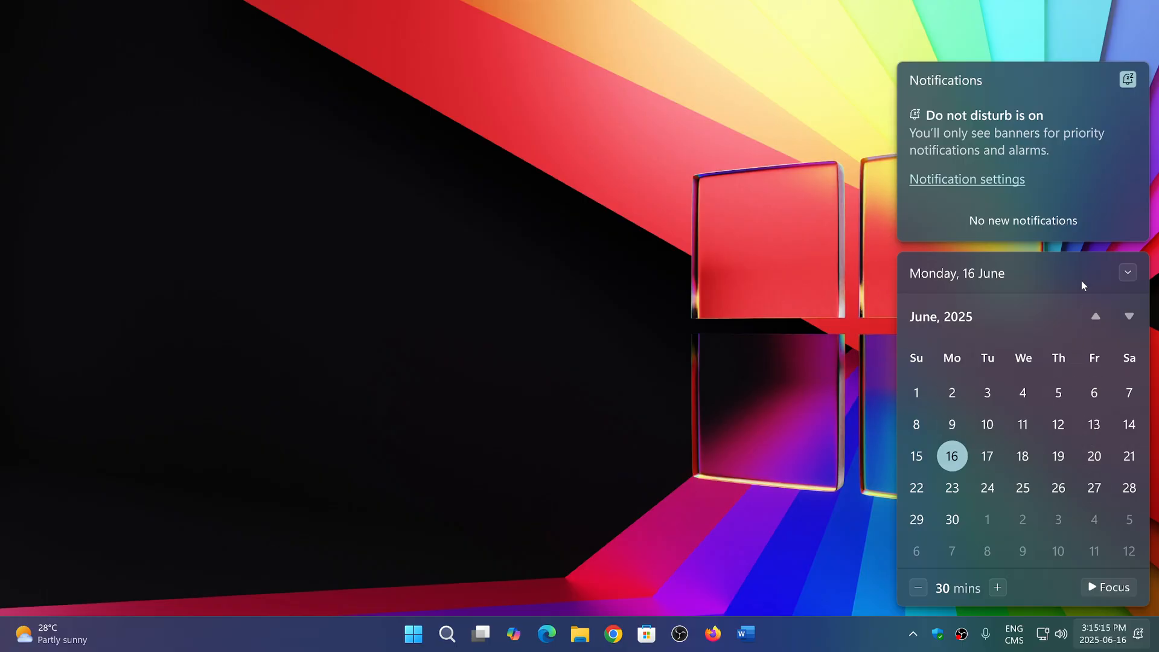
{"action": "mouse_move", "coordinate": [961, 288]}
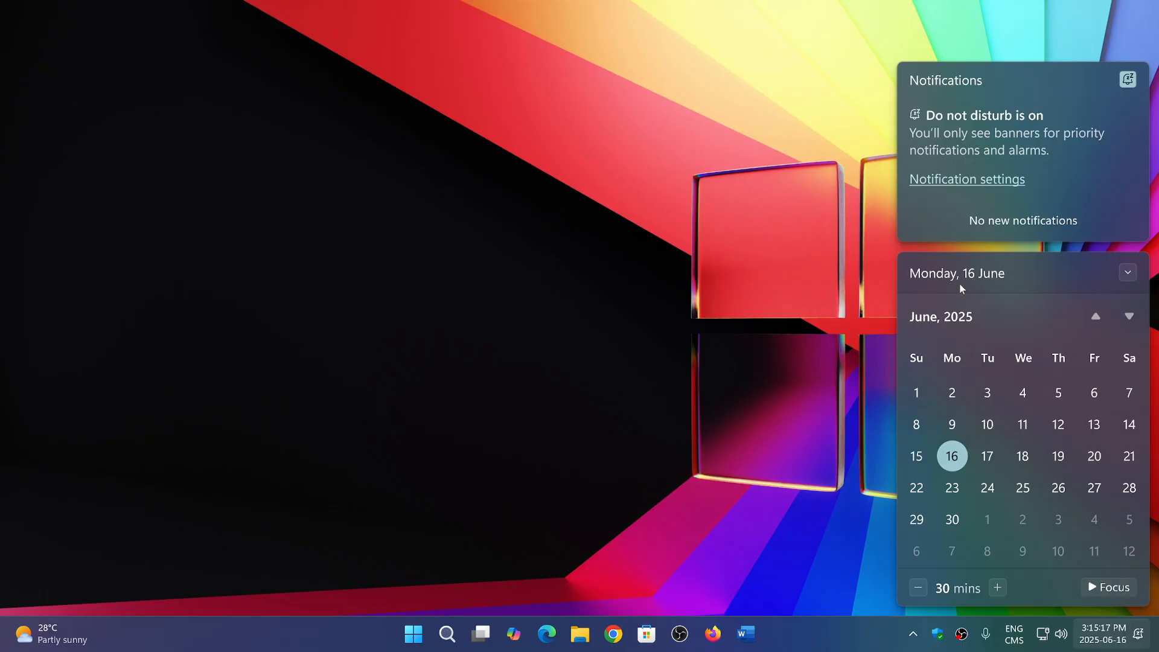
{"action": "mouse_move", "coordinate": [1115, 396]}
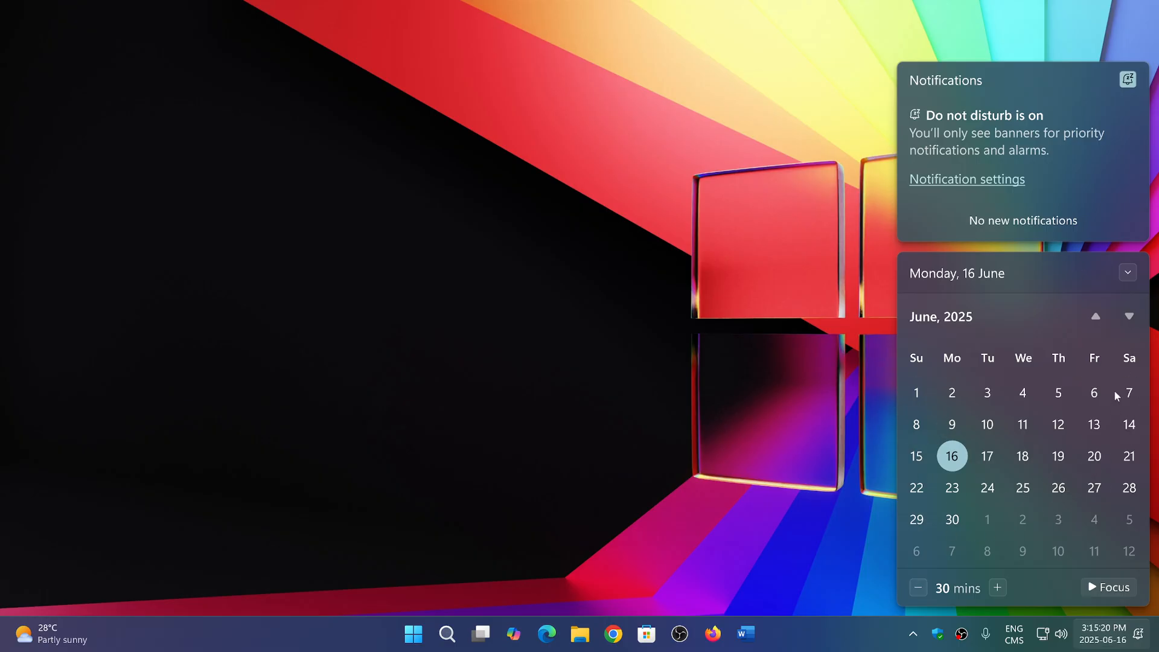